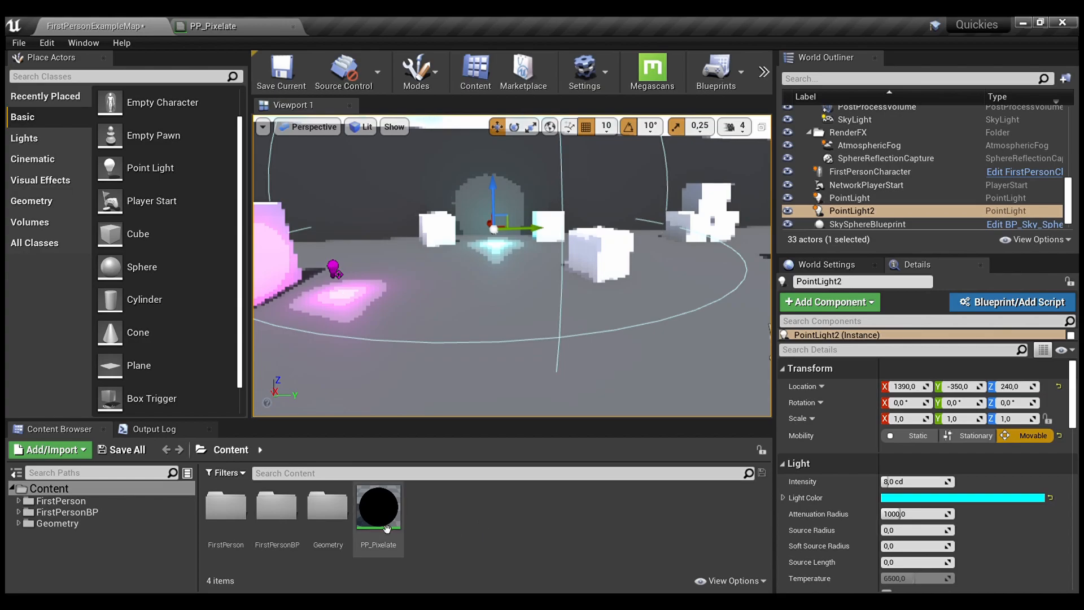
# Open the PP_Pixelate post-process material in the Material Editor
pyautogui.doubleClick(378, 507)
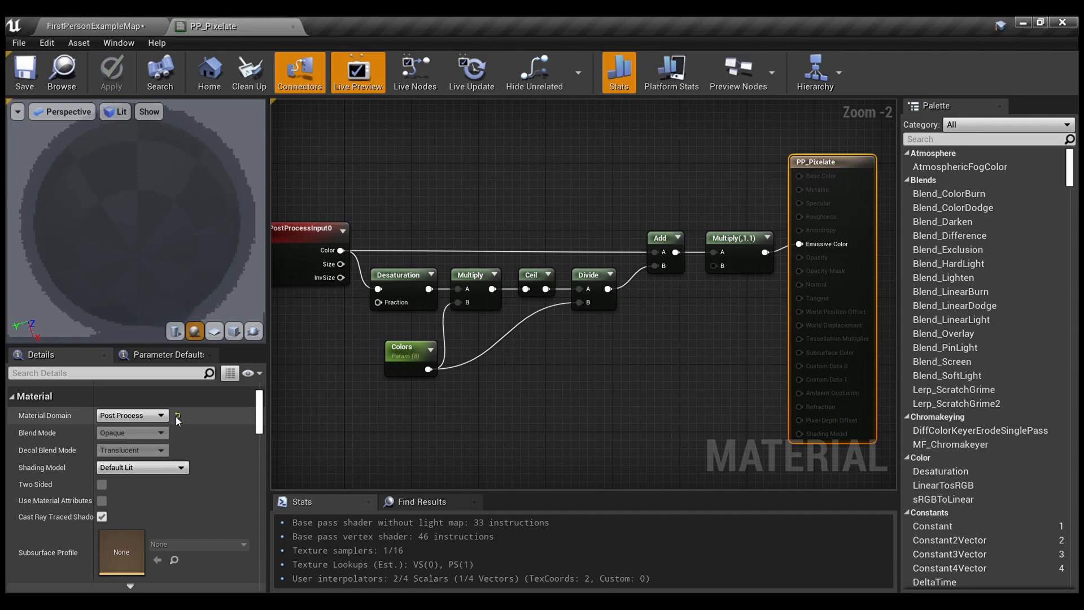
pyautogui.scroll(-3)
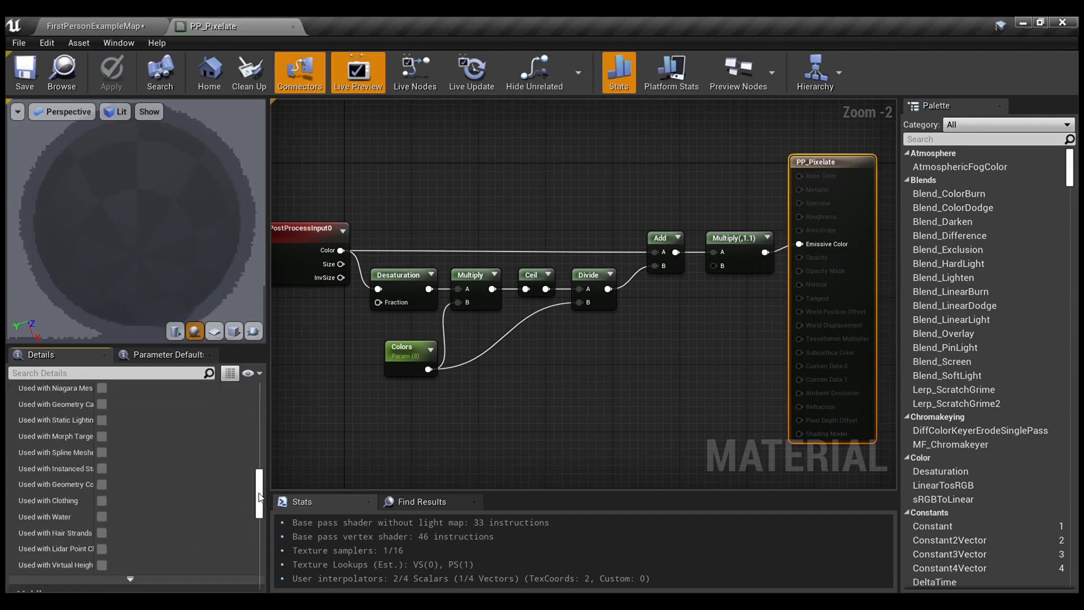
pyautogui.scroll(-3)
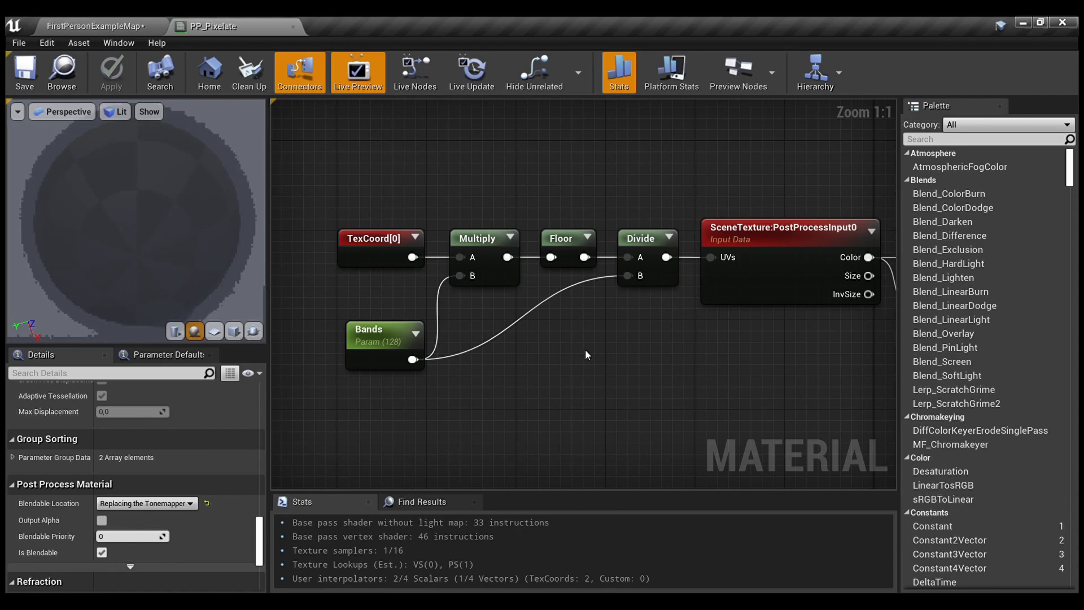
pyautogui.moveTo(424, 325)
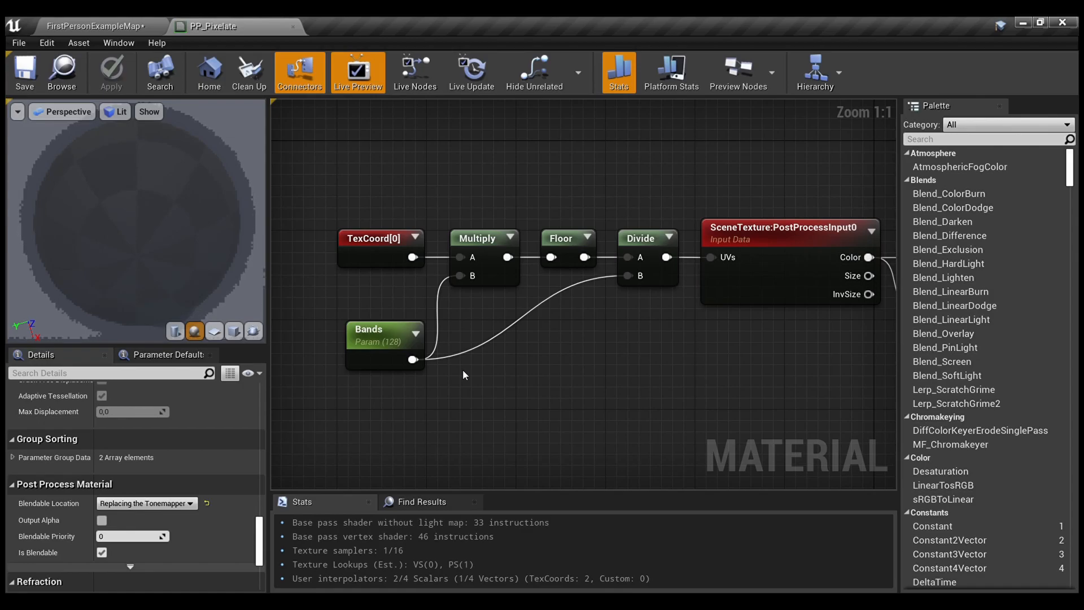
# Change the Bands scalar parameter's default value from 128 to 1024
pyautogui.click(384, 328)
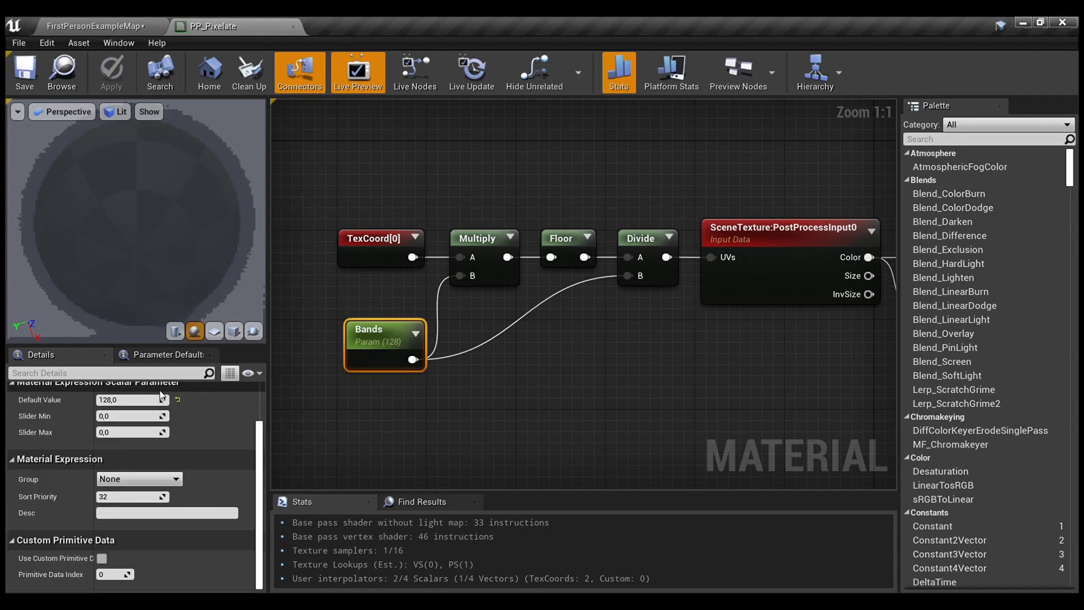
pyautogui.write('1024')
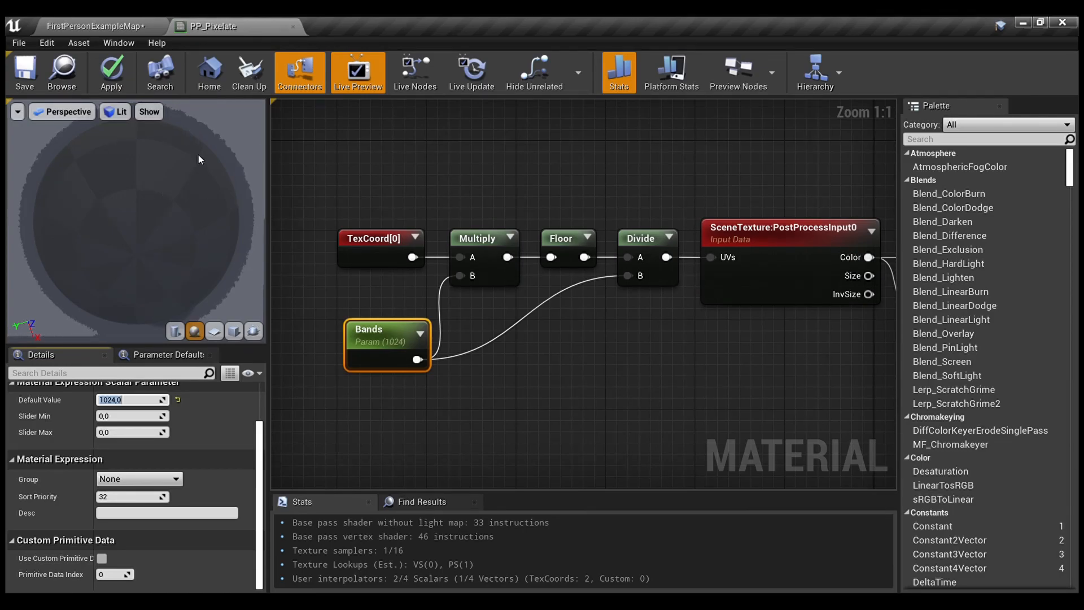
pyautogui.moveTo(177, 193)
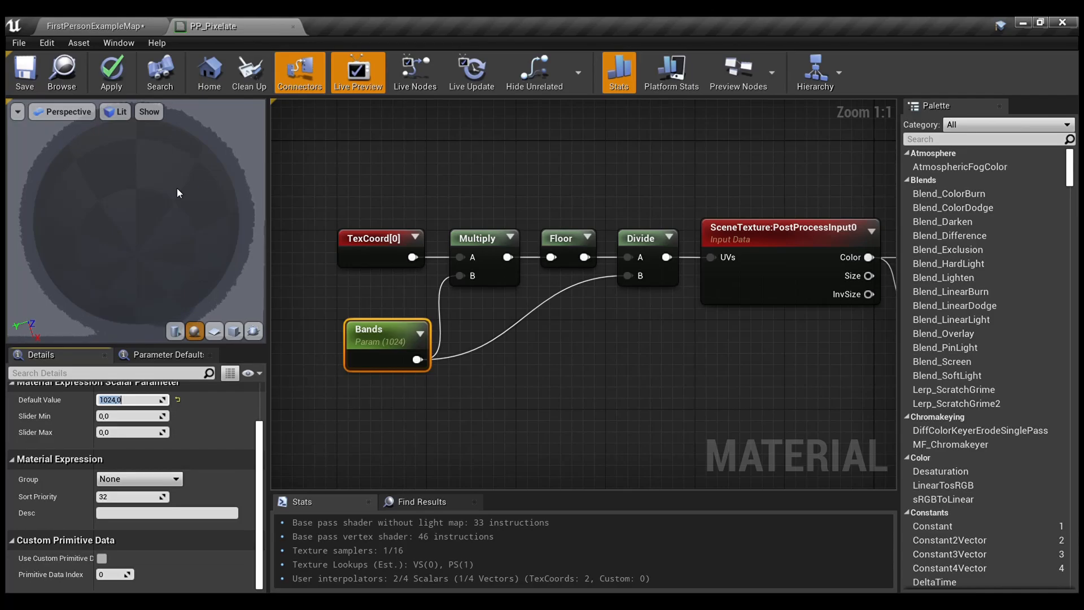
pyautogui.write('12')
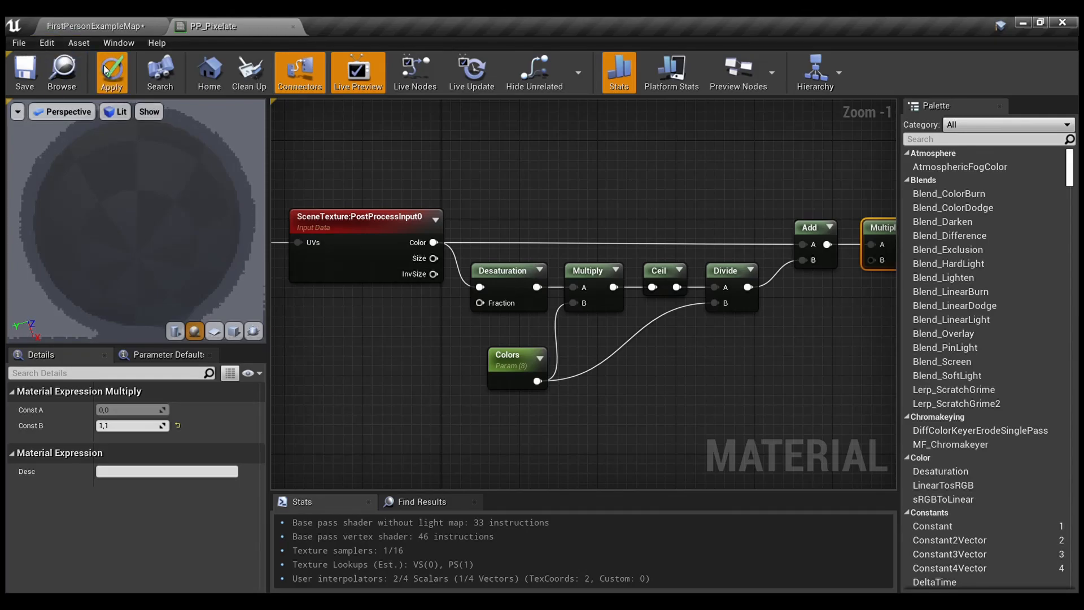
# Apply the PP_Pixelate material changes and return to the FirstPersonExampleMap level
pyautogui.click(110, 72)
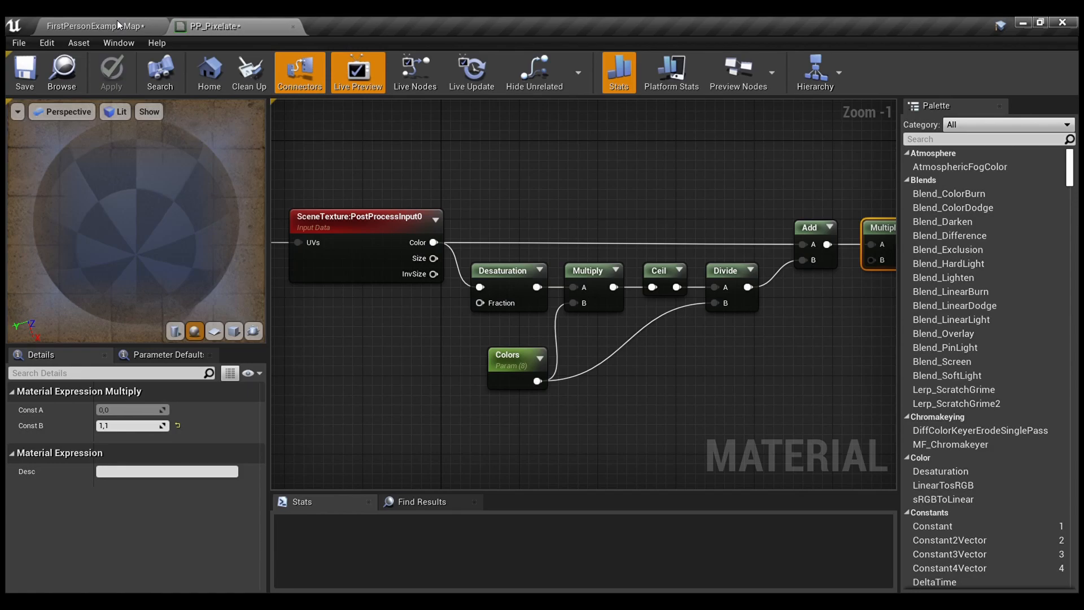
pyautogui.click(97, 26)
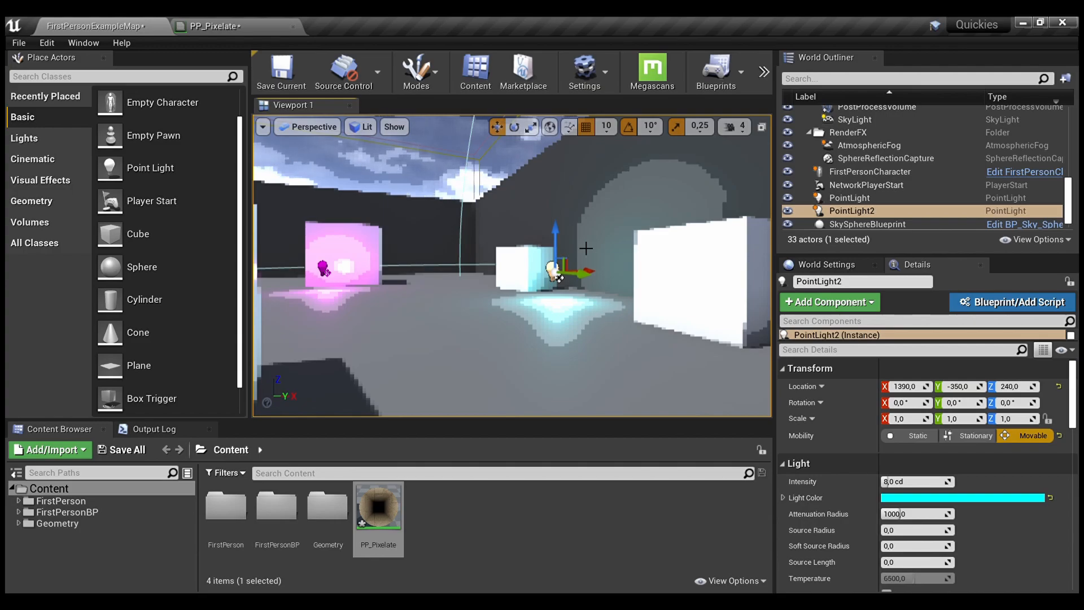
pyautogui.moveTo(475, 222)
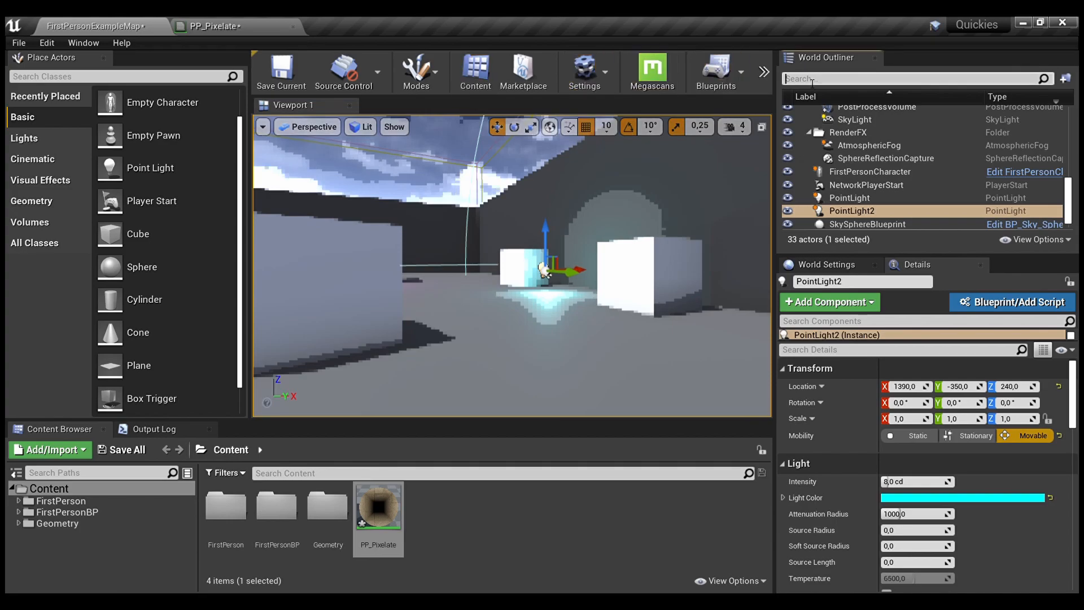
# Filter the World Outliner by 'post' to locate the PostProcessVolume actor
pyautogui.write('post')
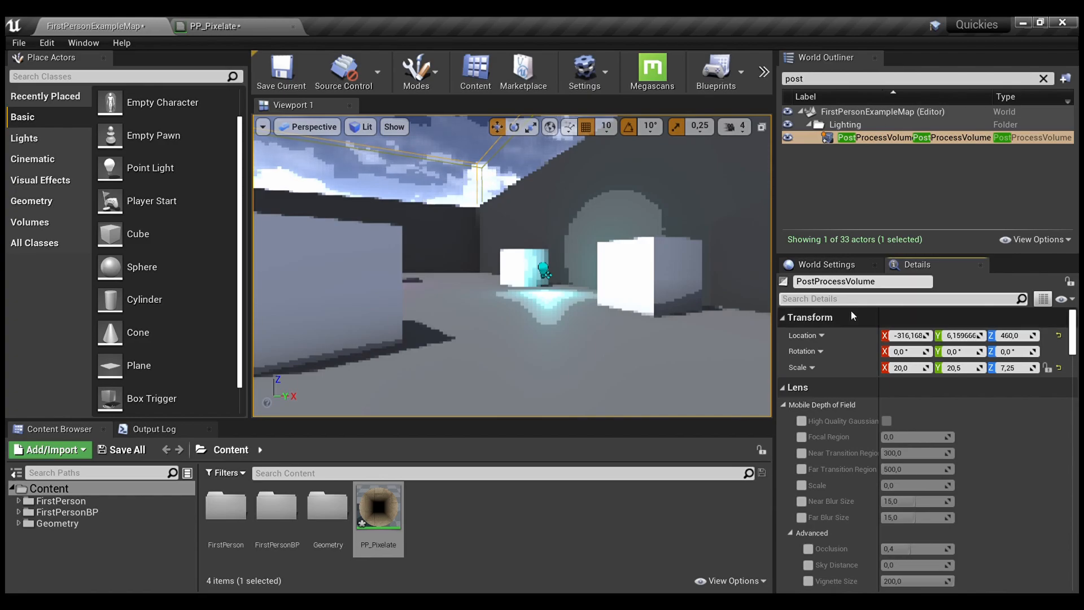
# Empty the PostProcessVolume's Post Process Materials array so PP_Pixelate no longer applies
pyautogui.write('post')
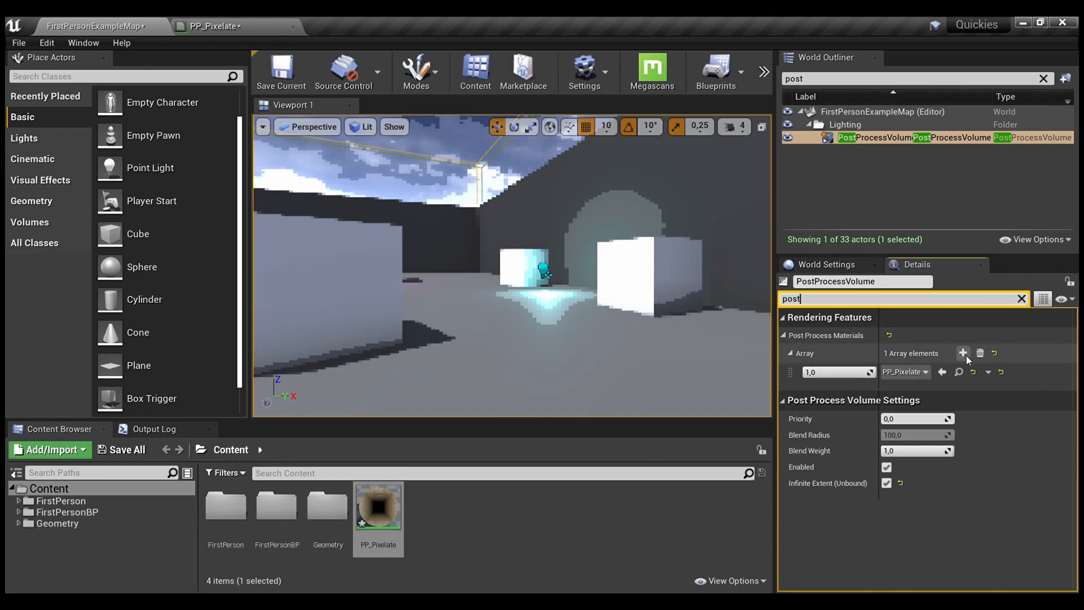
pyautogui.click(961, 353)
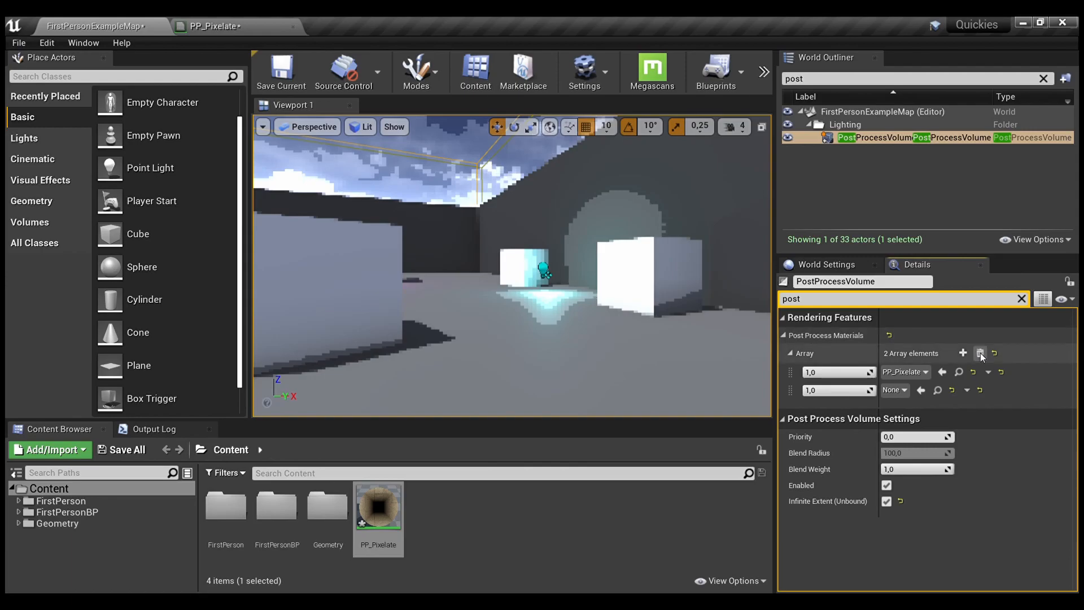
pyautogui.click(980, 352)
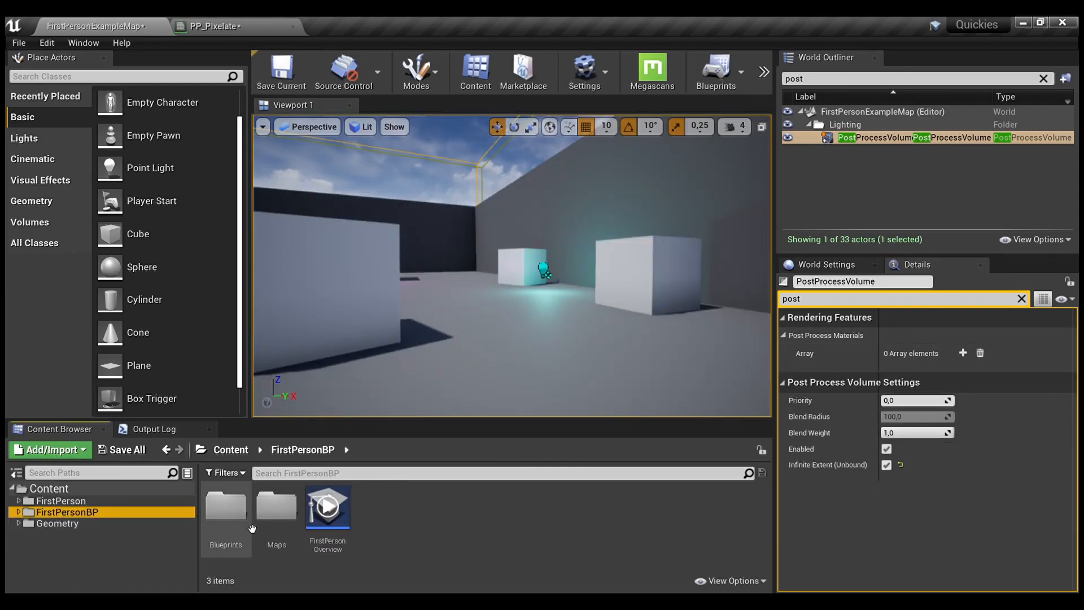
# Open the FirstPersonCharacter blueprint and select its FirstPersonCamera's post process settings
pyautogui.doubleClick(226, 506)
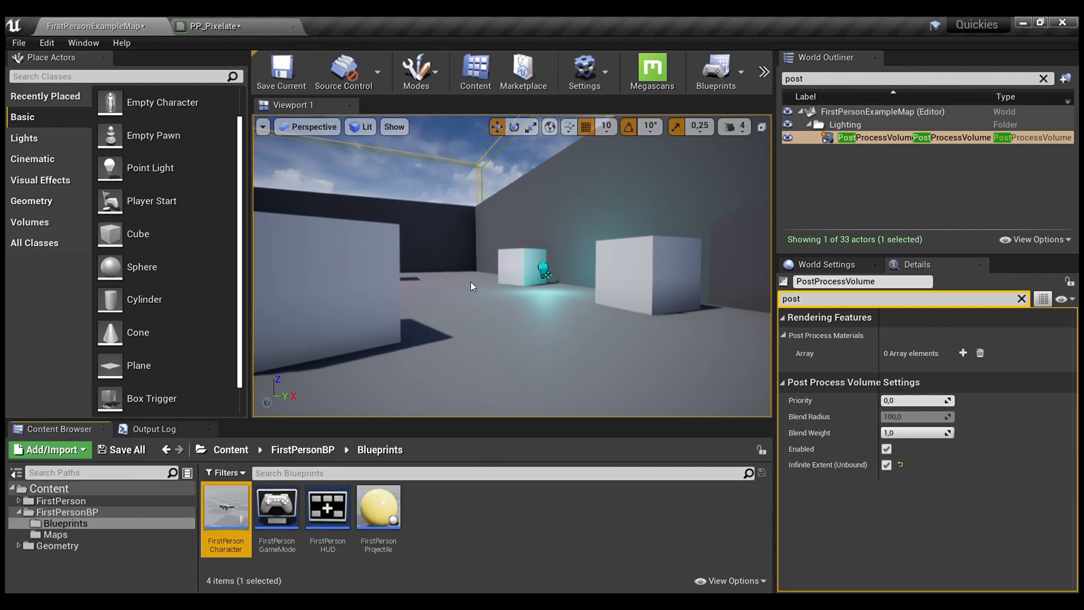
pyautogui.doubleClick(226, 506)
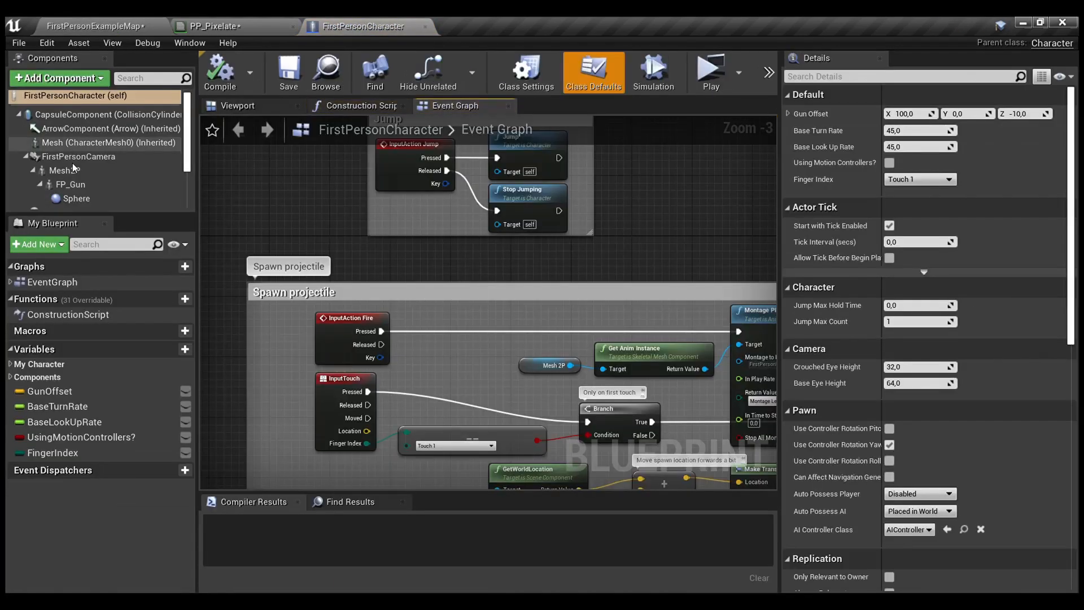
pyautogui.click(79, 156)
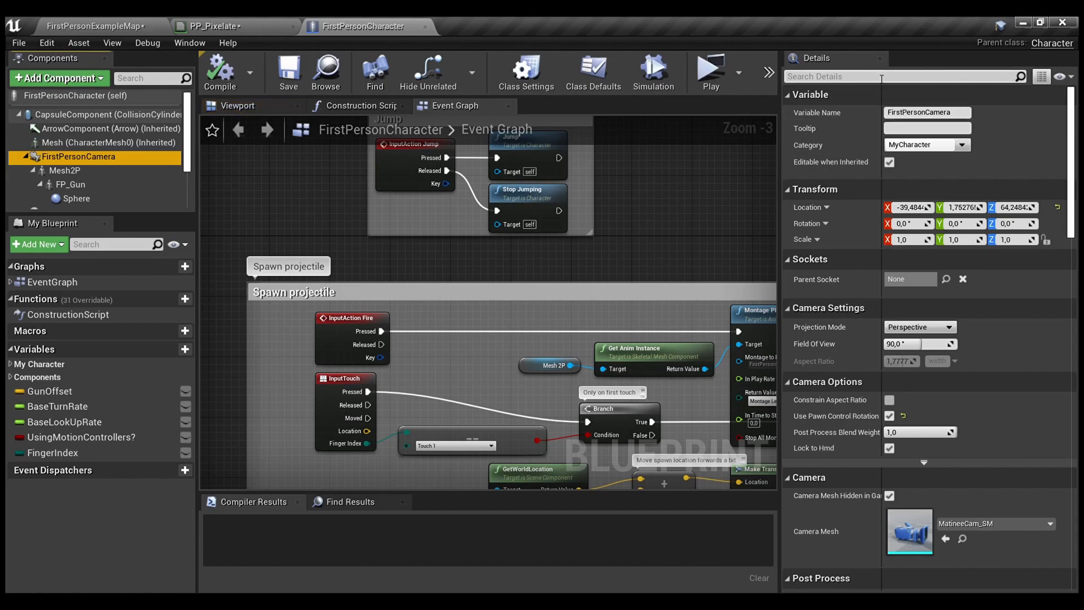
pyautogui.write('post')
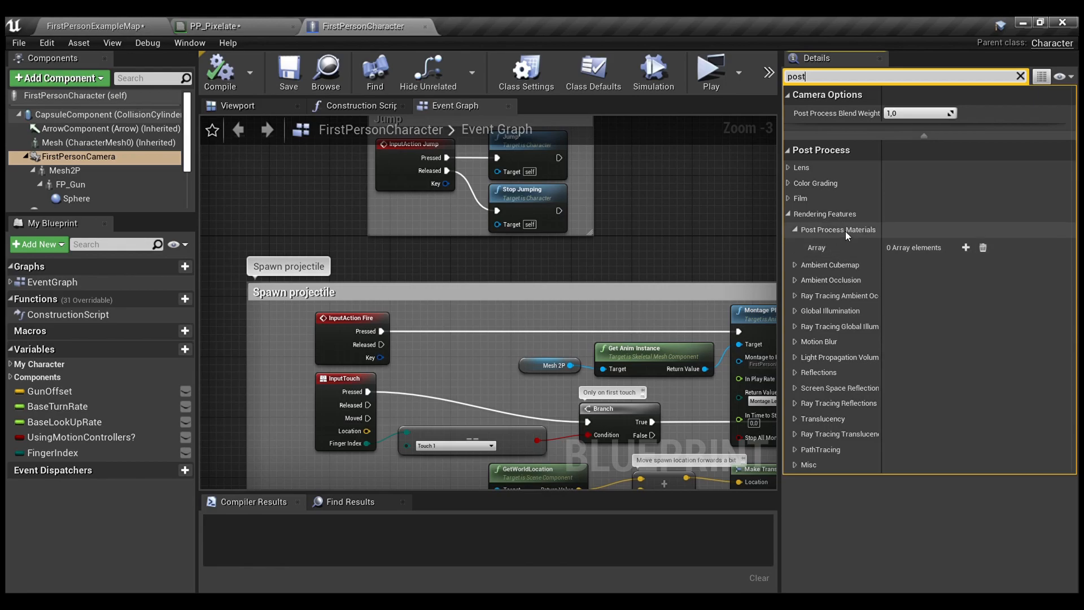
# Assign PP_Pixelate as the camera's post process material, compile, and return to the level
pyautogui.click(965, 248)
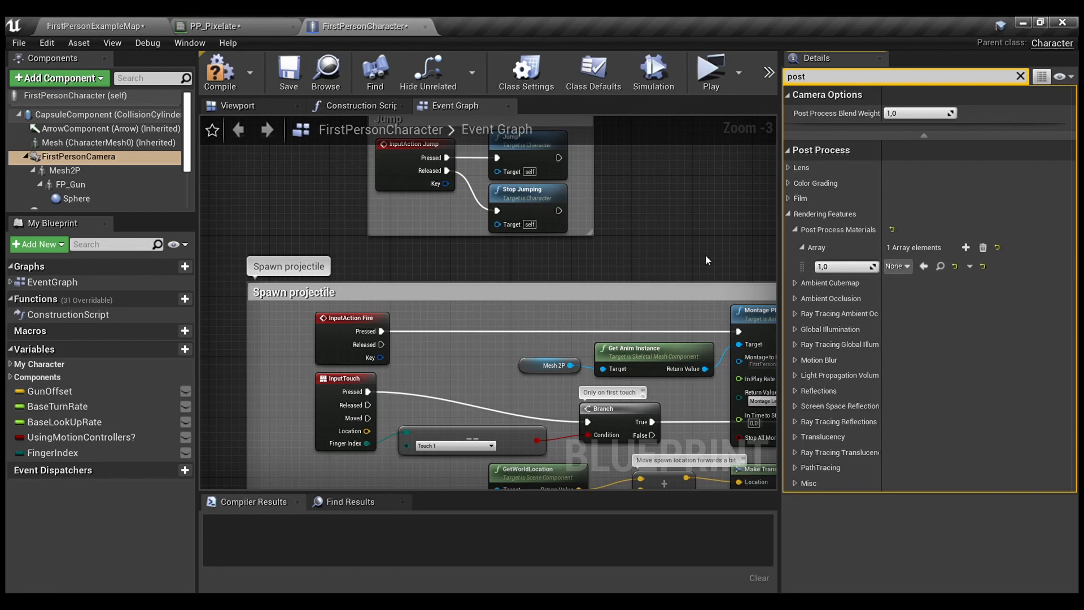
pyautogui.click(895, 267)
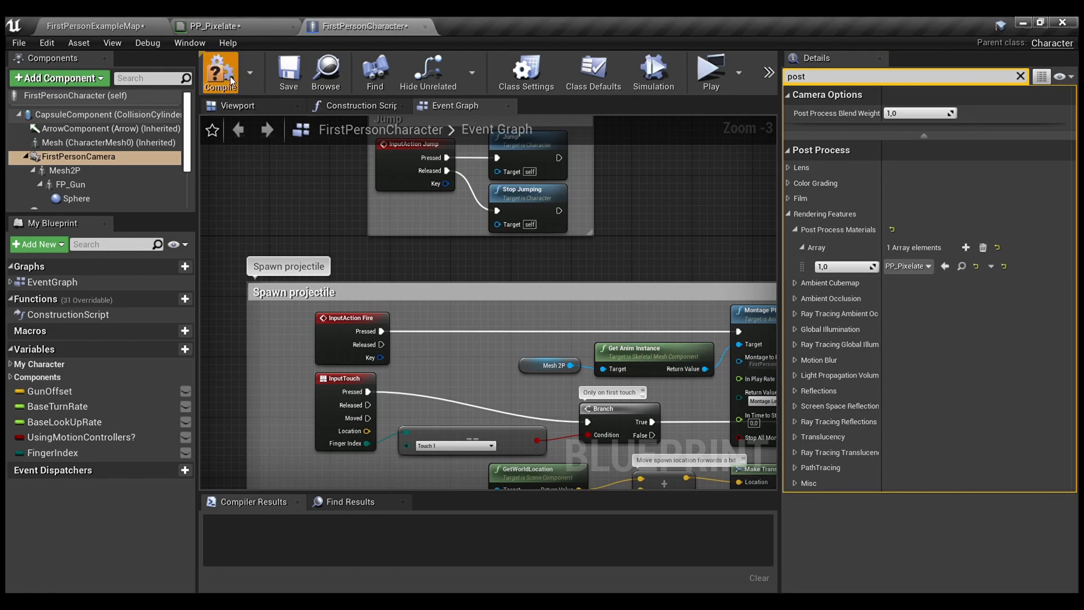
pyautogui.click(220, 71)
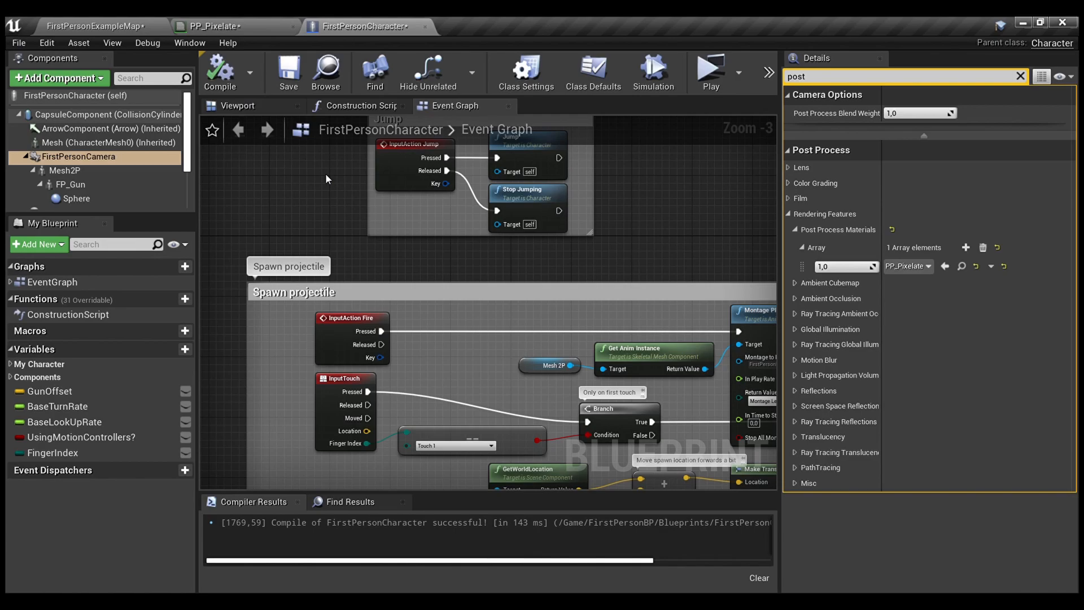
pyautogui.click(98, 26)
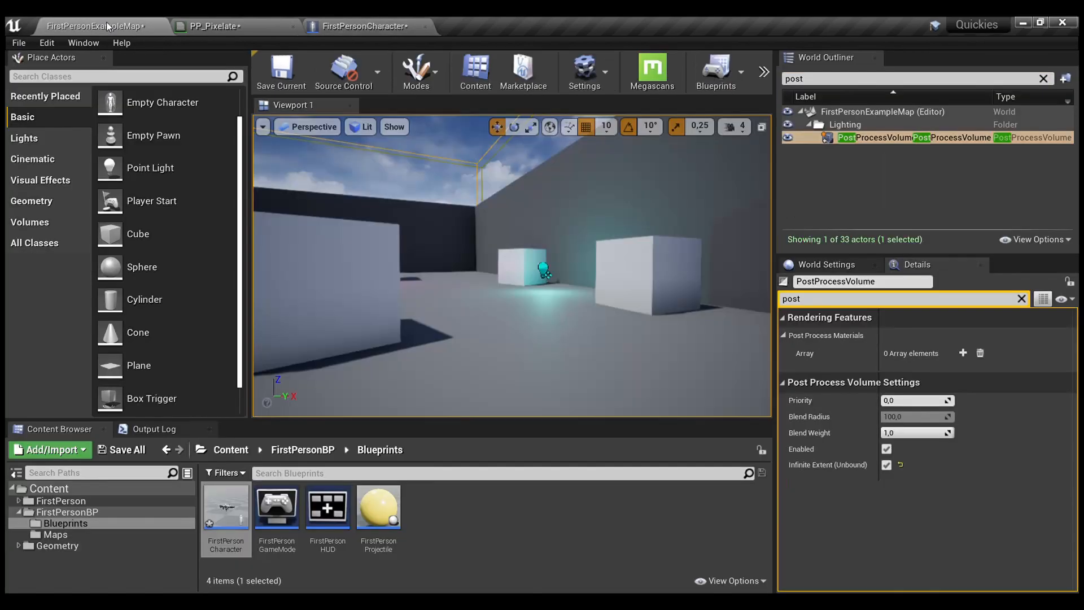